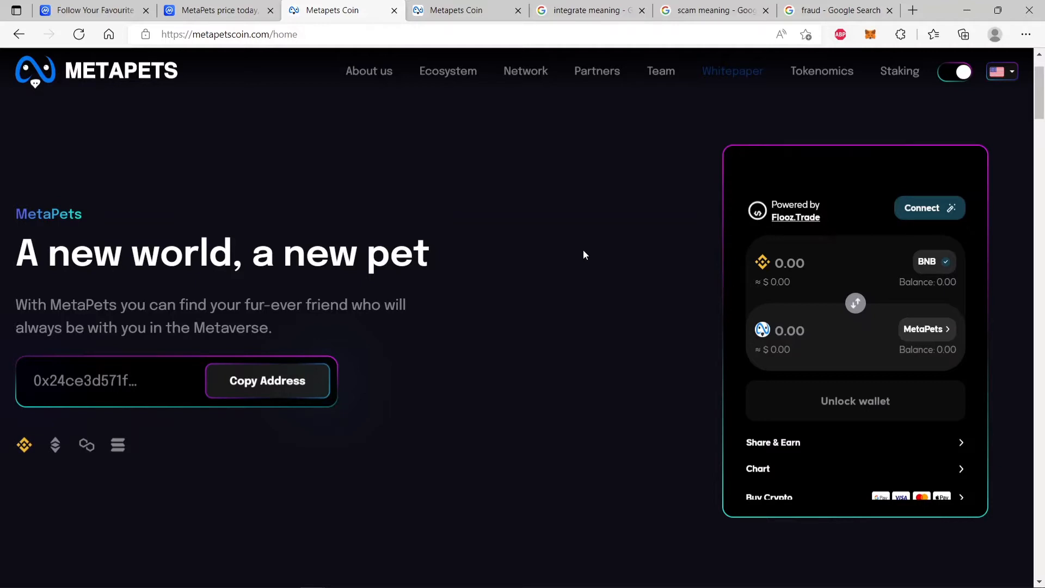
mouse_move(426, 222)
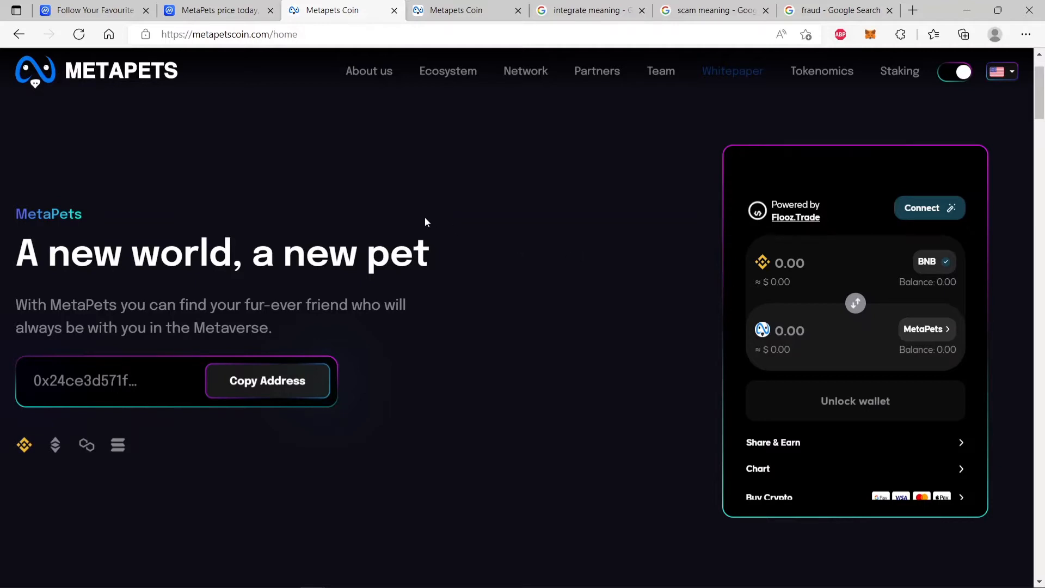
Step: Switch to the 'MetaPets price today' CoinMarketCap tab showing price, market cap and supply
left_click(214, 9)
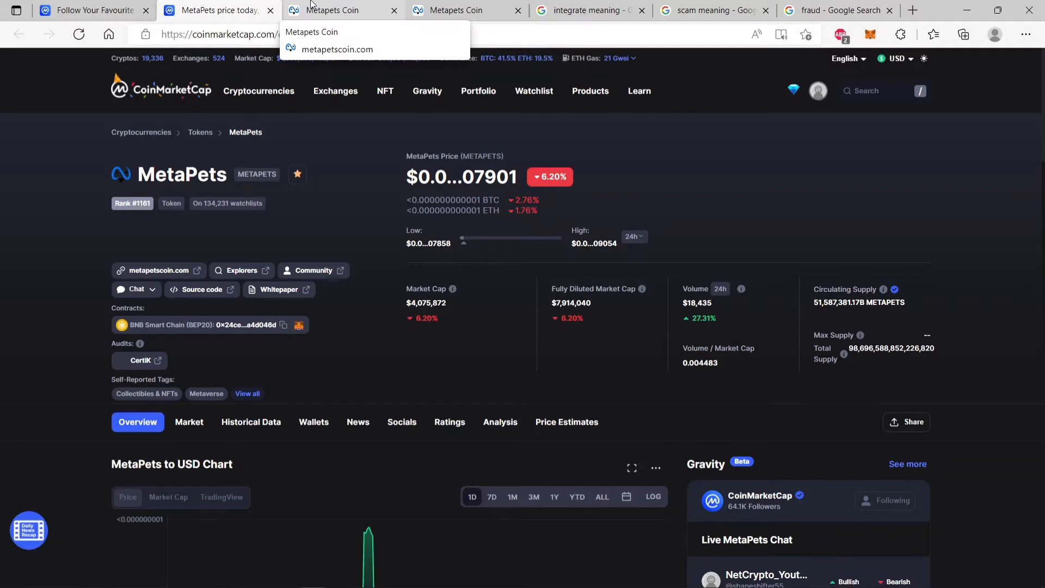
Step: Switch back to the first 'Metapets Coin' tab with the MetaPets home page
left_click(343, 10)
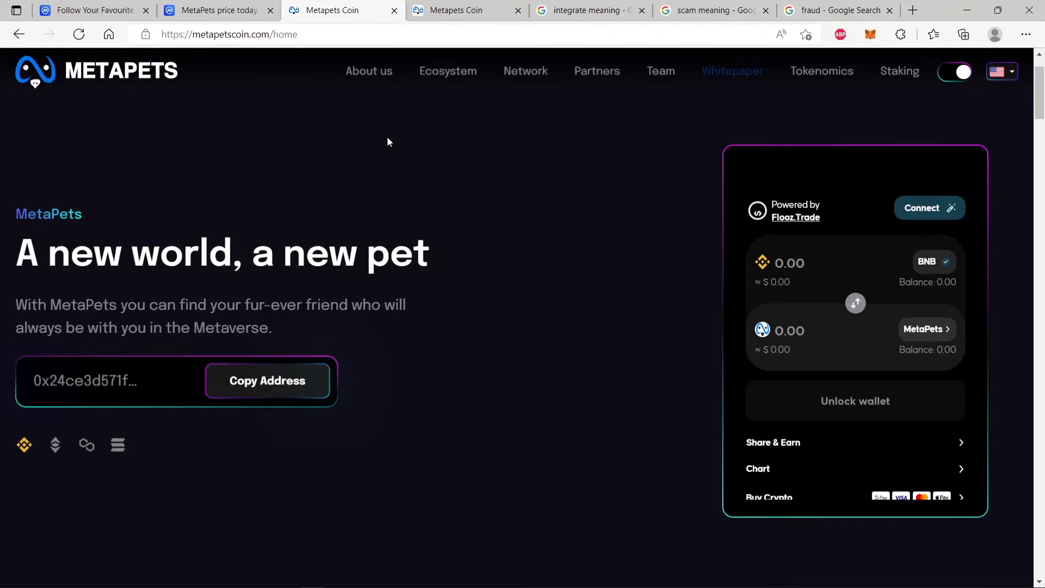
Step: View whitepaper page 8 (Final Stage), then switch to the 'integrate meaning' Google tab
left_click(731, 71)
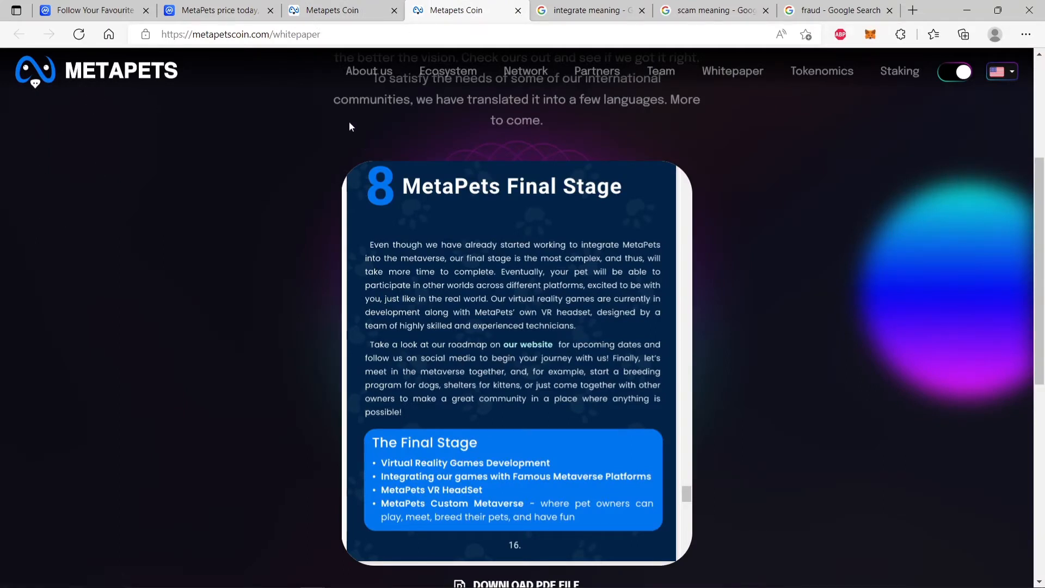
mouse_move(242, 264)
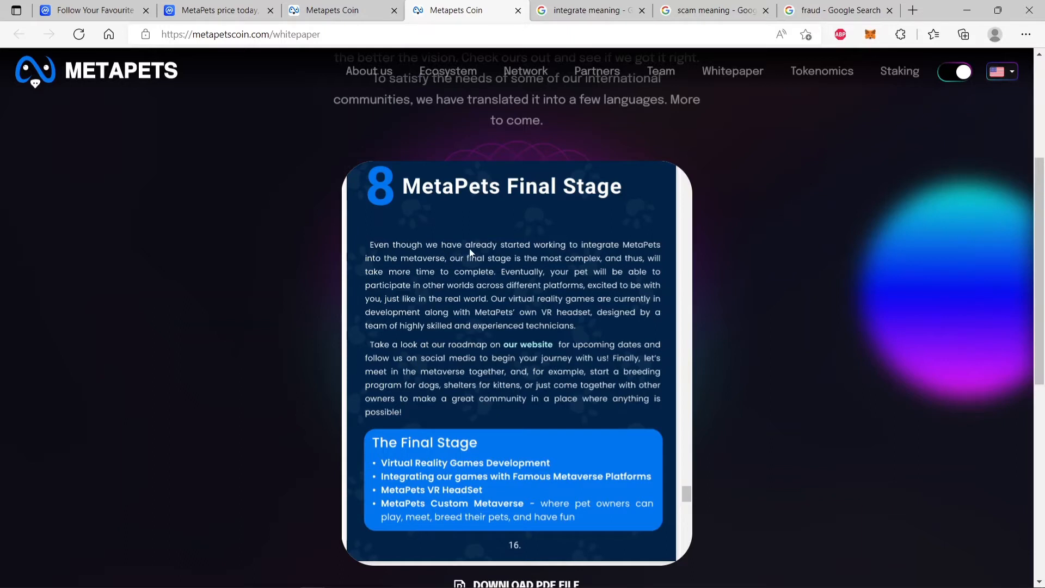
mouse_move(620, 259)
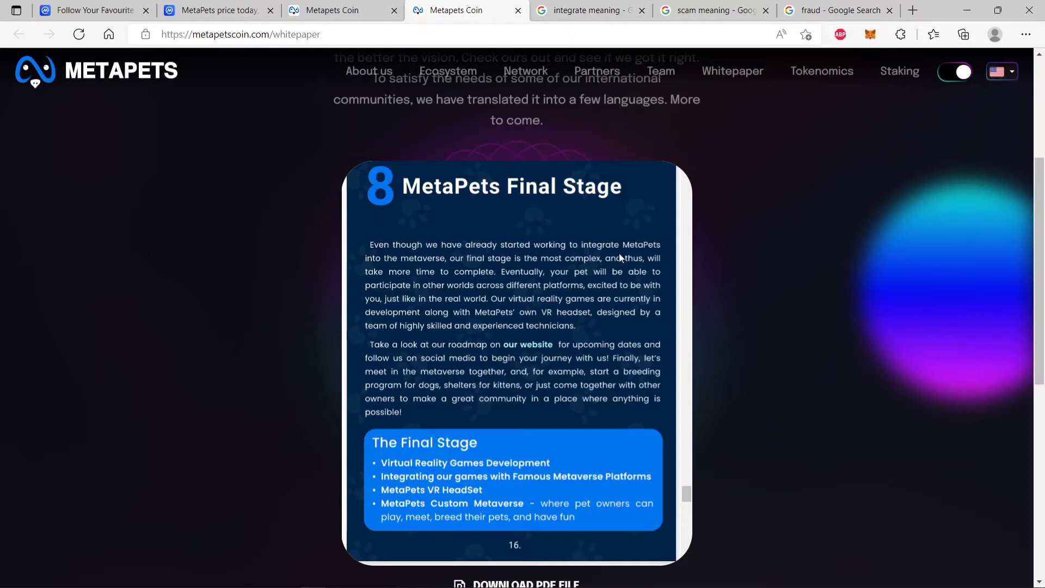
mouse_move(620, 259)
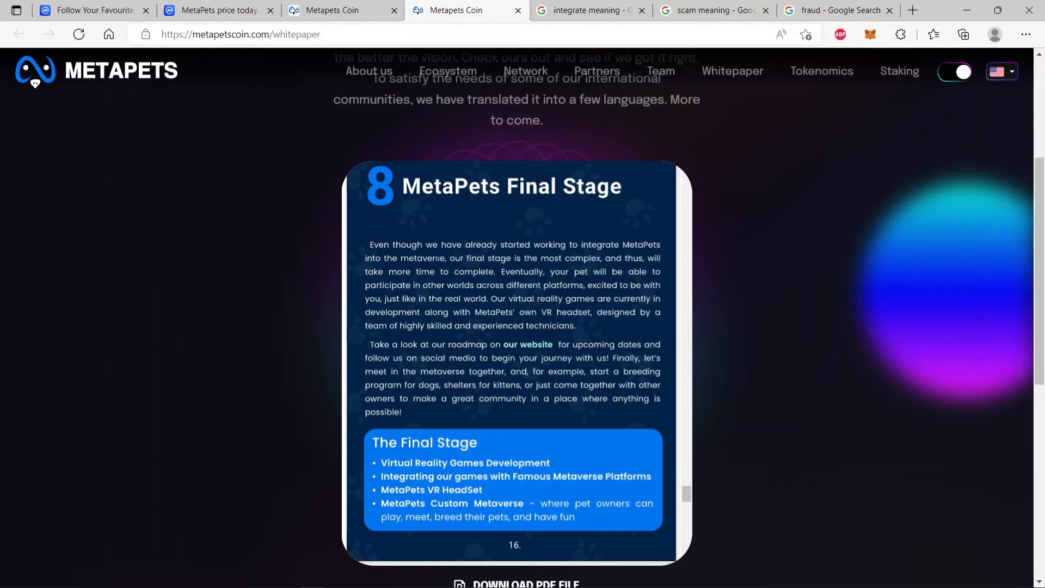
mouse_move(522, 268)
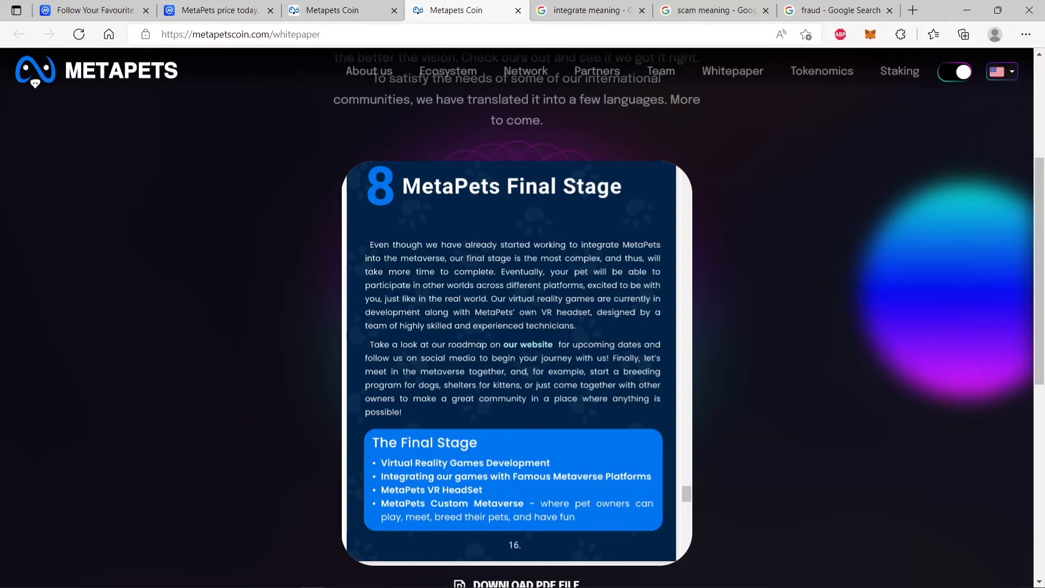
mouse_move(613, 253)
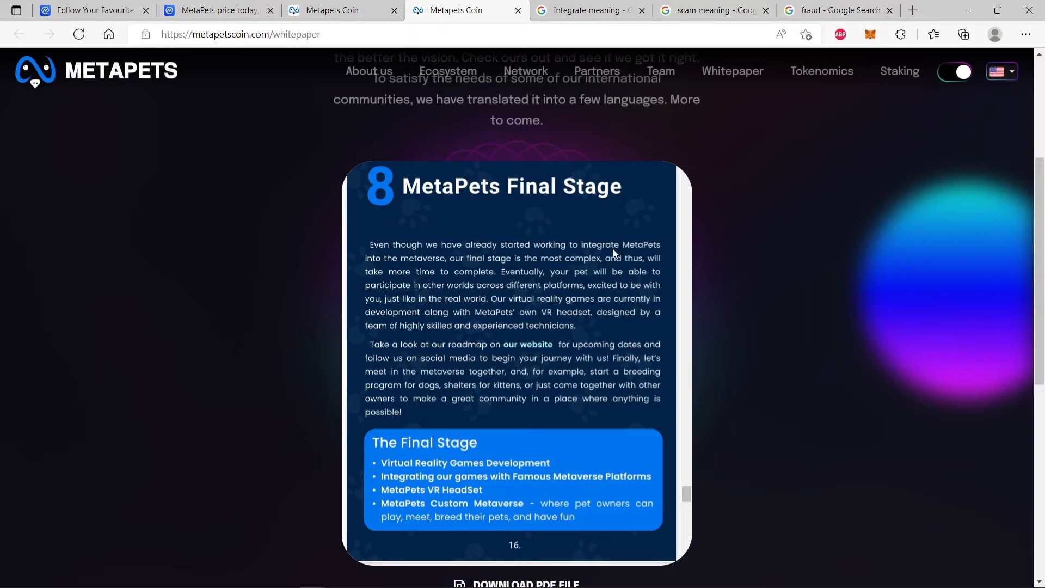
mouse_move(401, 240)
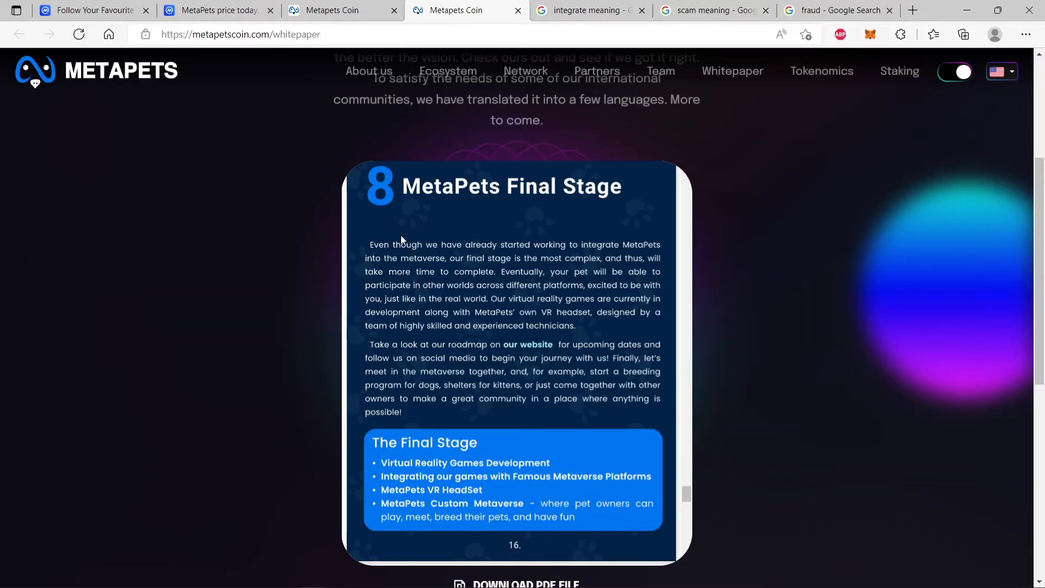
left_click(589, 10)
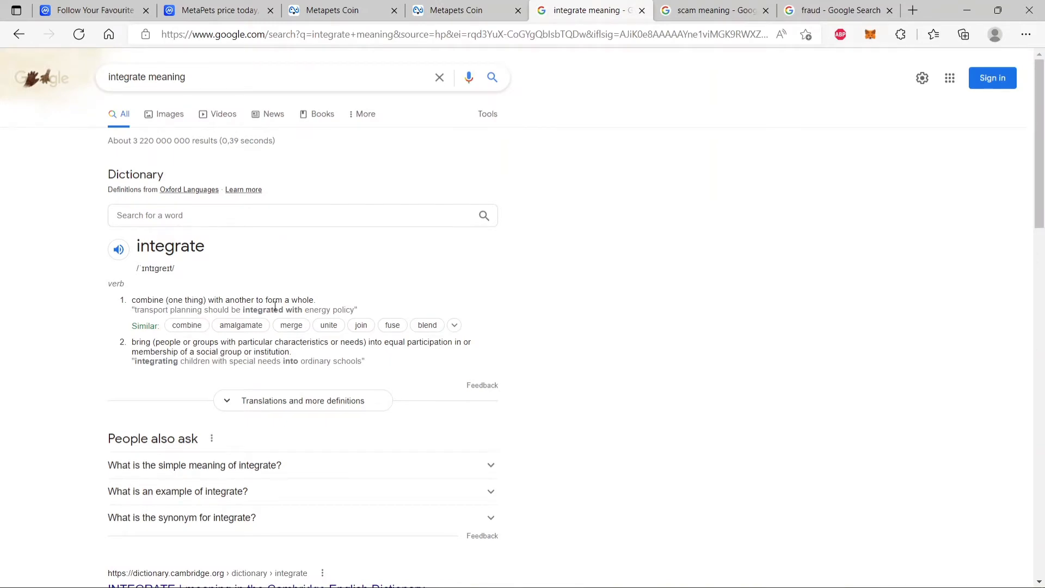
Step: Switch from the Oxford definition of 'integrate' back to the whitepaper's Final Stage tab
left_click(460, 9)
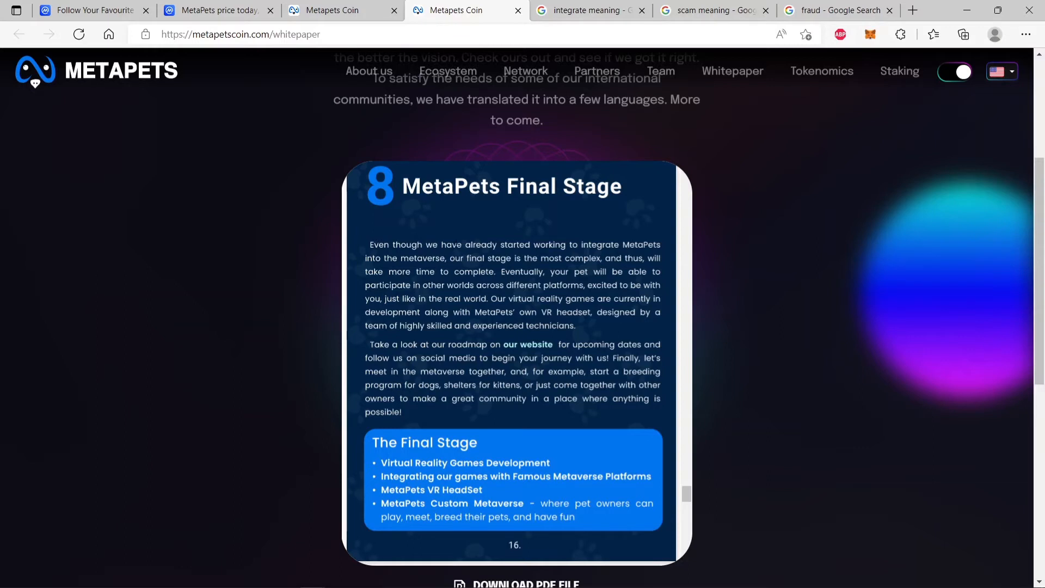
mouse_move(435, 232)
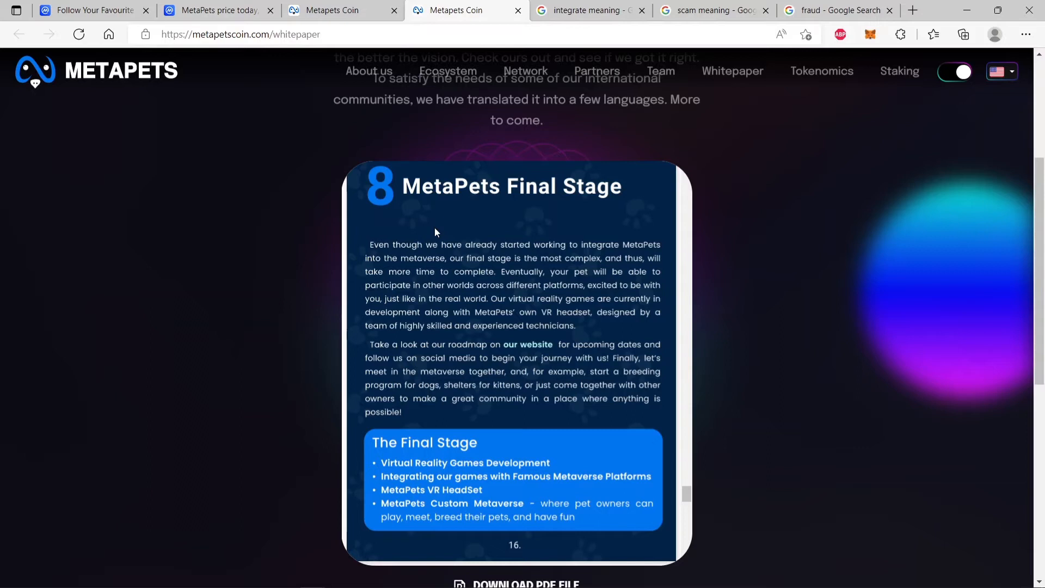
mouse_move(364, 256)
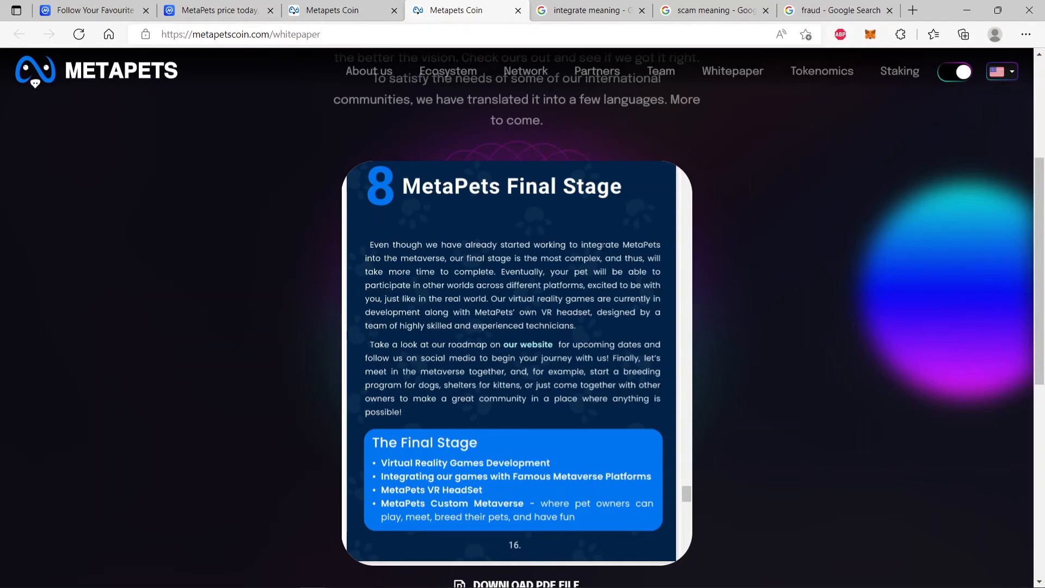
mouse_move(593, 226)
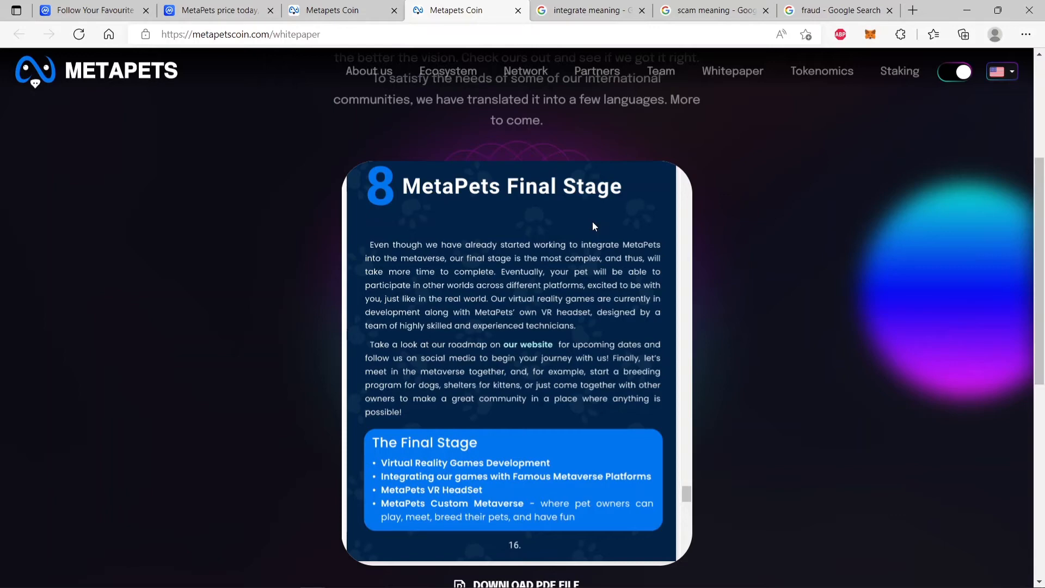
Step: Switch from whitepaper page 8 to the 'scam meaning' Google tab
left_click(712, 10)
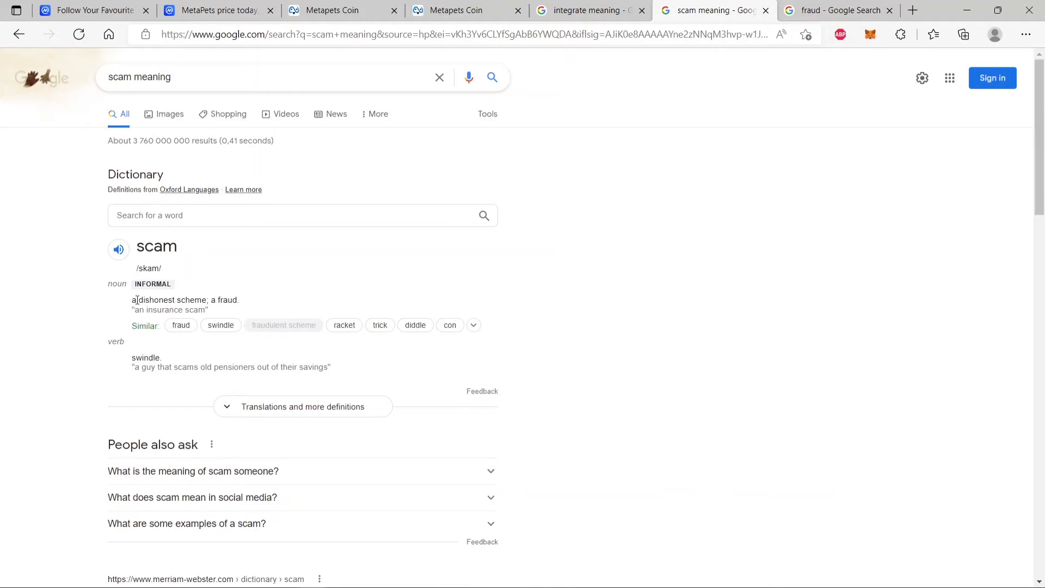
mouse_move(509, 149)
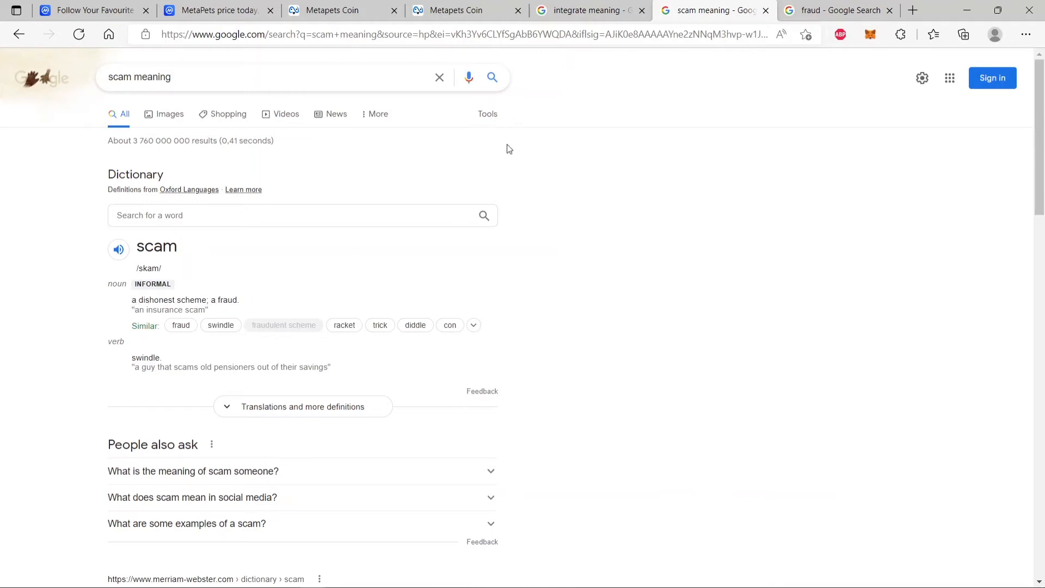
Step: Revisit the 'integrate meaning' tab, then return to the whitepaper's Final Stage tab
left_click(837, 10)
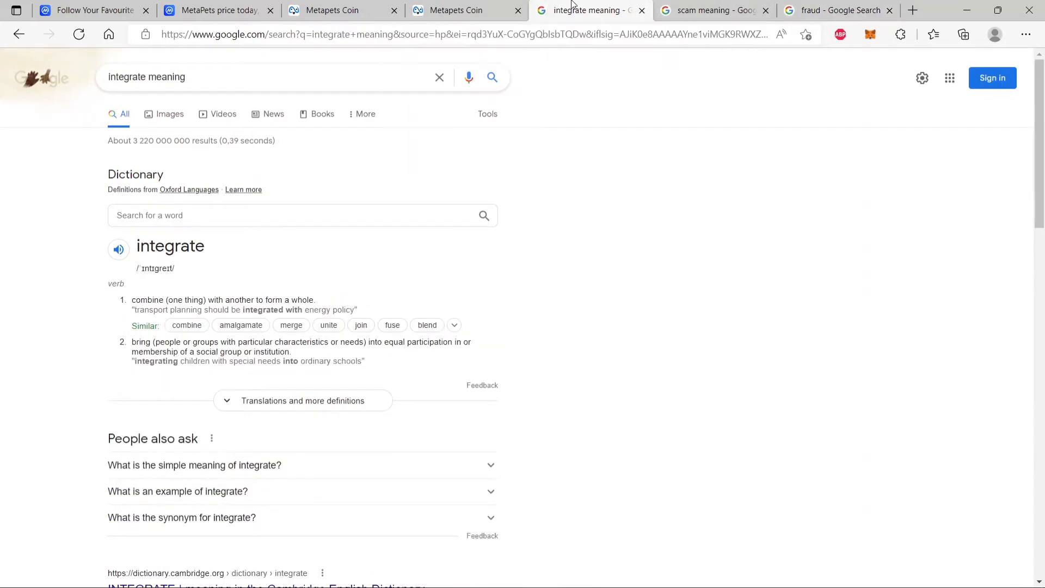
left_click(456, 10)
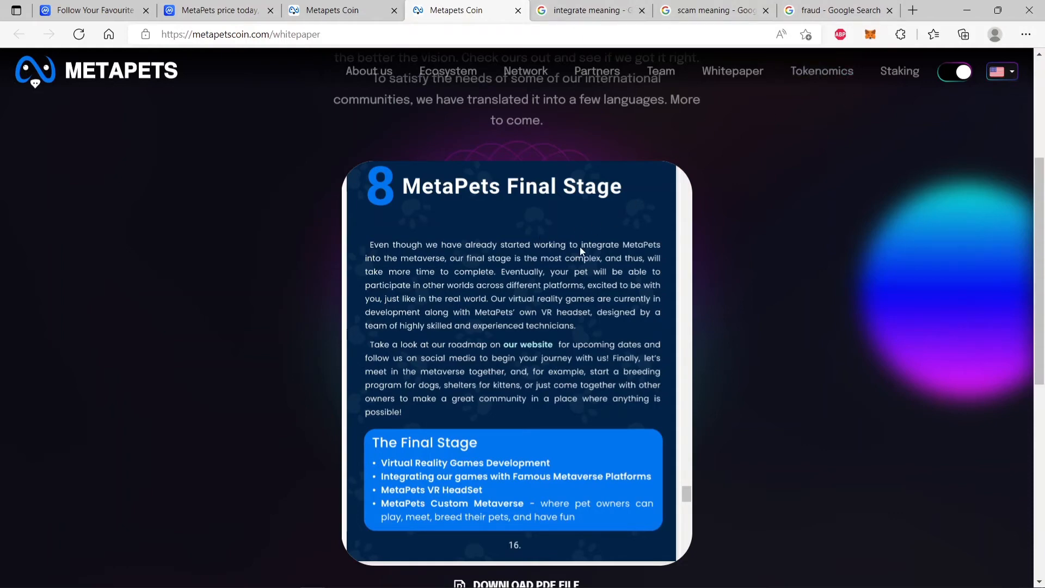
mouse_move(409, 267)
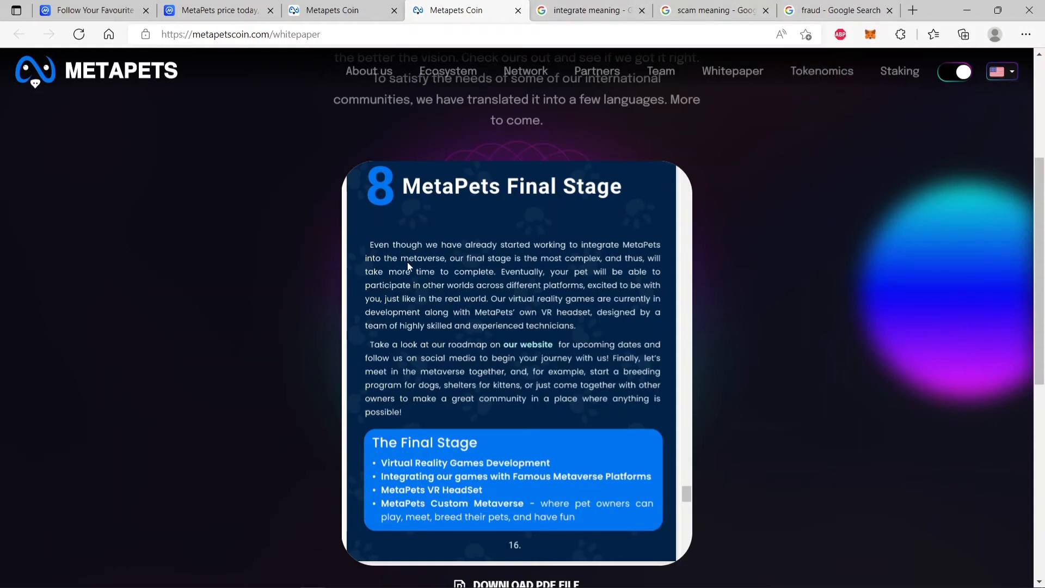
Step: Highlight the Final Stage sentence on integrating MetaPets into the metaverse, then view 'scam meaning'
left_click_drag(369, 244, 445, 258)
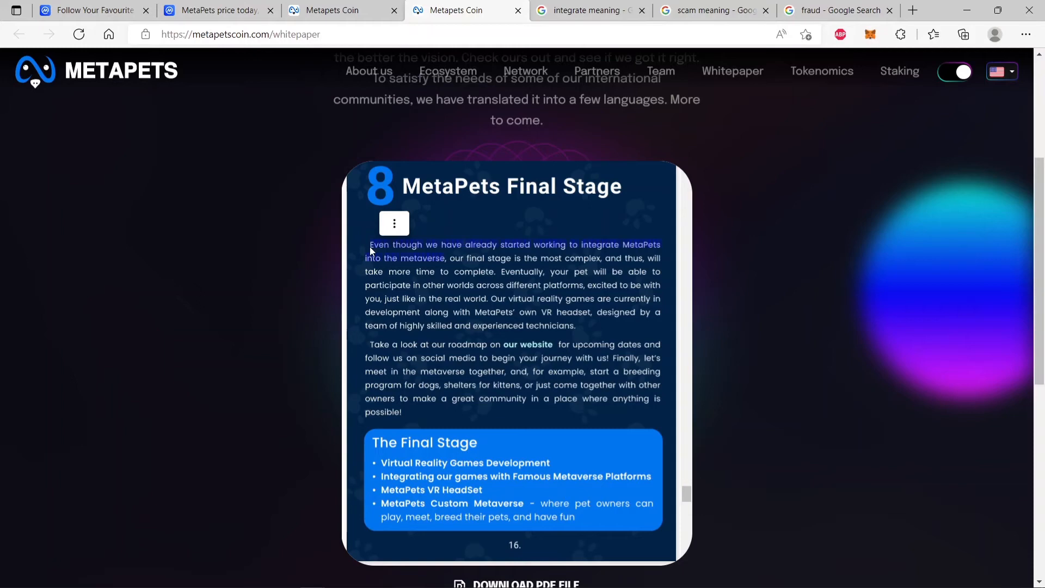
left_click(710, 10)
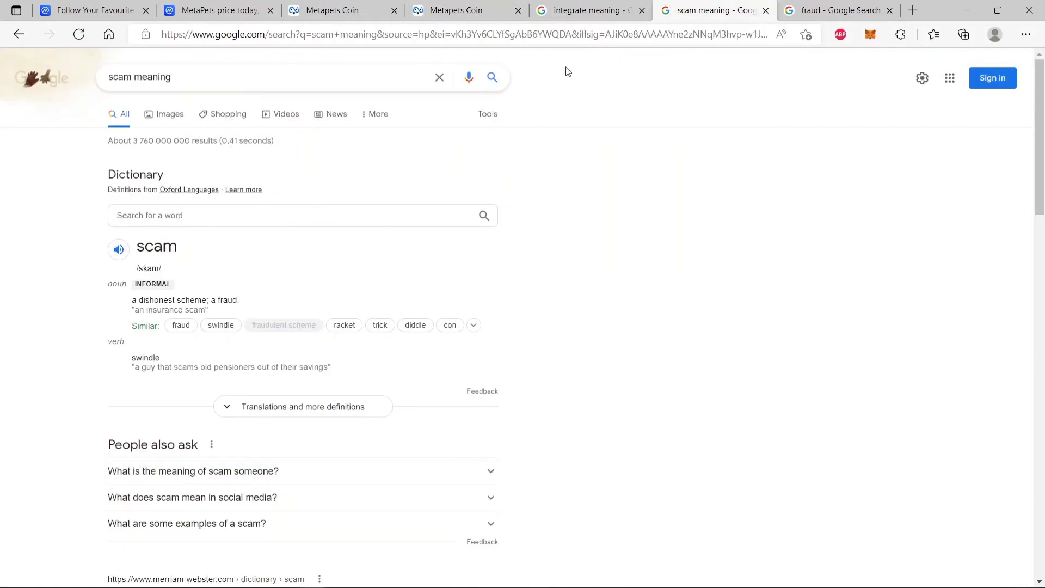
mouse_move(589, 205)
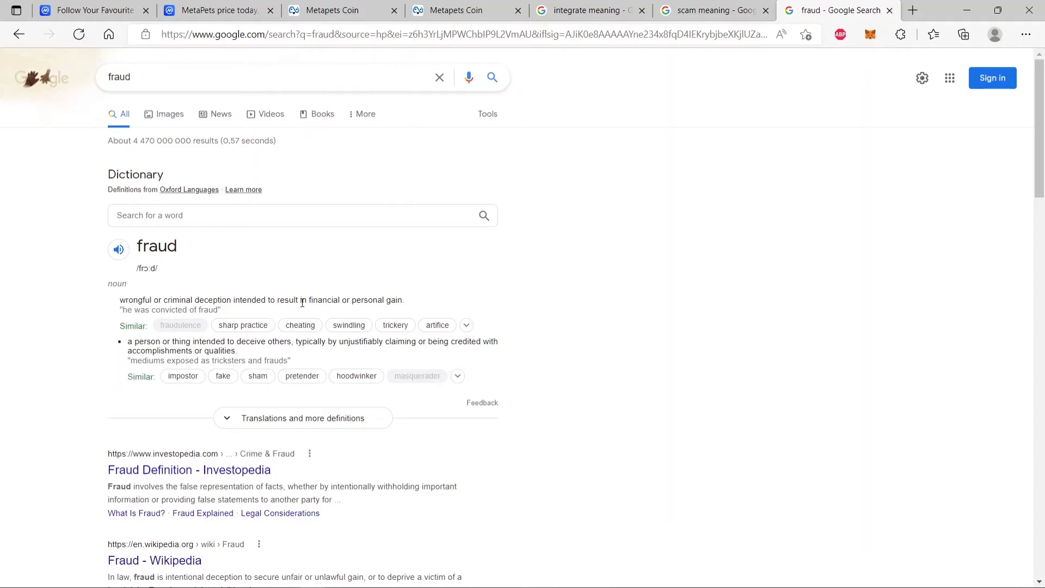
mouse_move(494, 324)
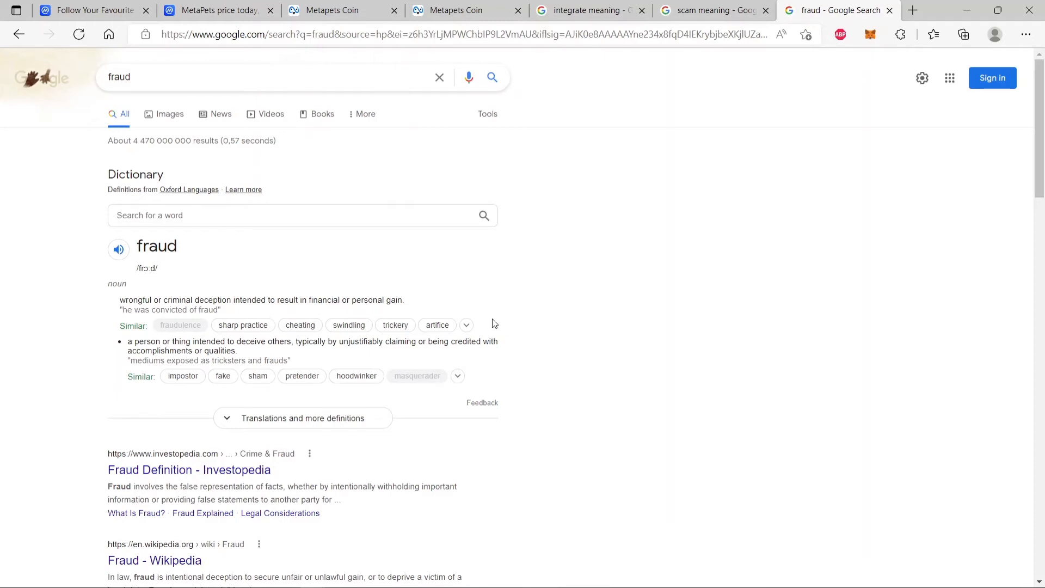
Step: Recheck the 'integrate' definition, then return to the highlighted Final Stage whitepaper page
left_click(589, 10)
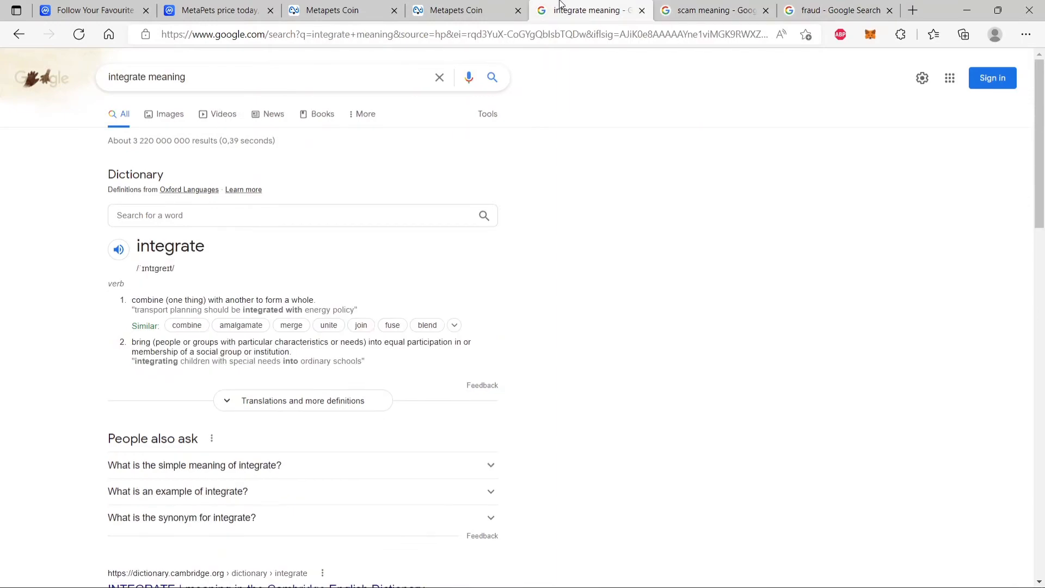
left_click(331, 10)
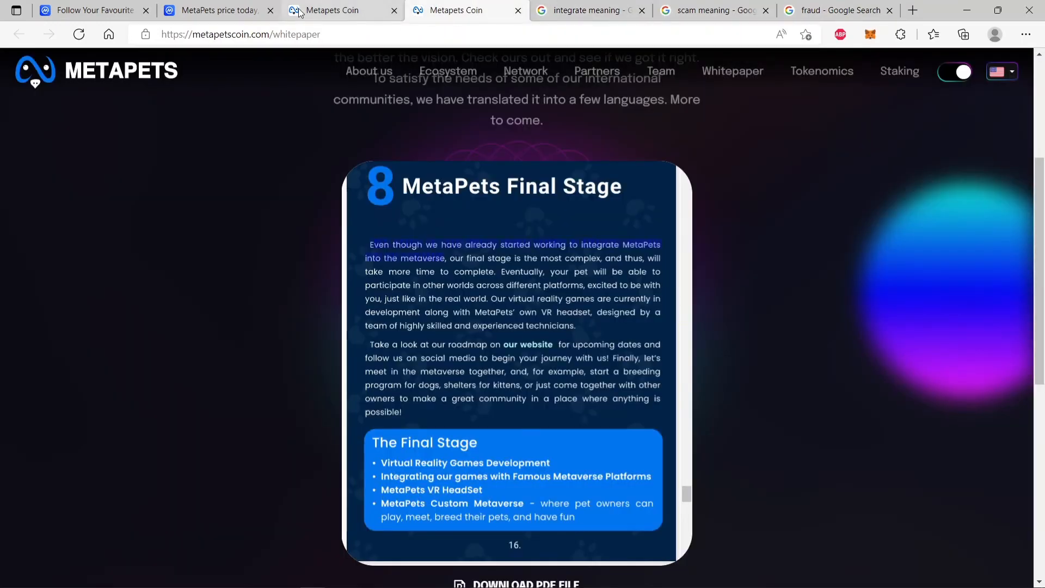
Step: View CoinMarketCap's all-time MetaPets USD chart and its January 2022 peak
left_click(214, 10)
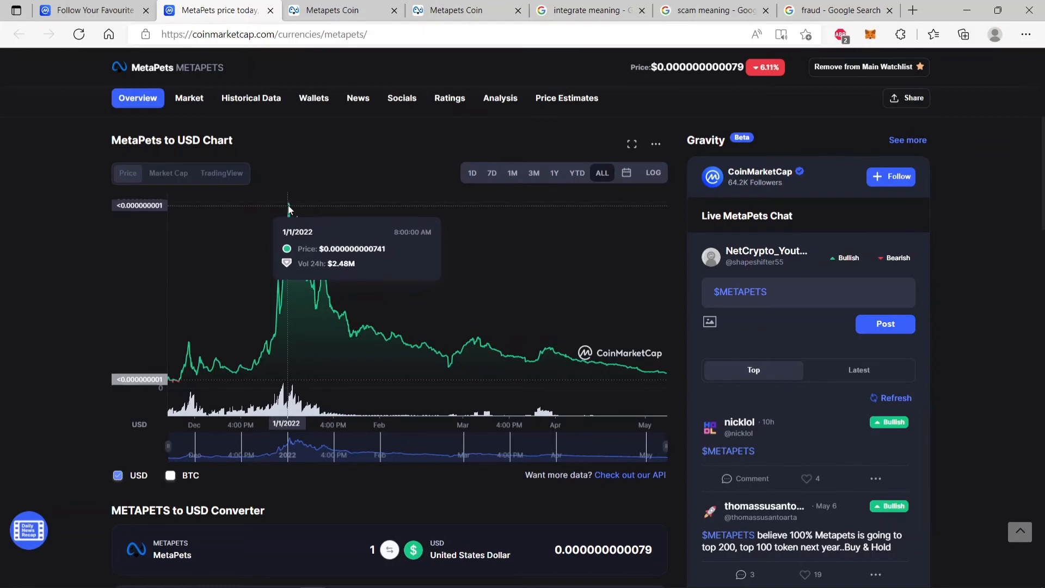
mouse_move(291, 199)
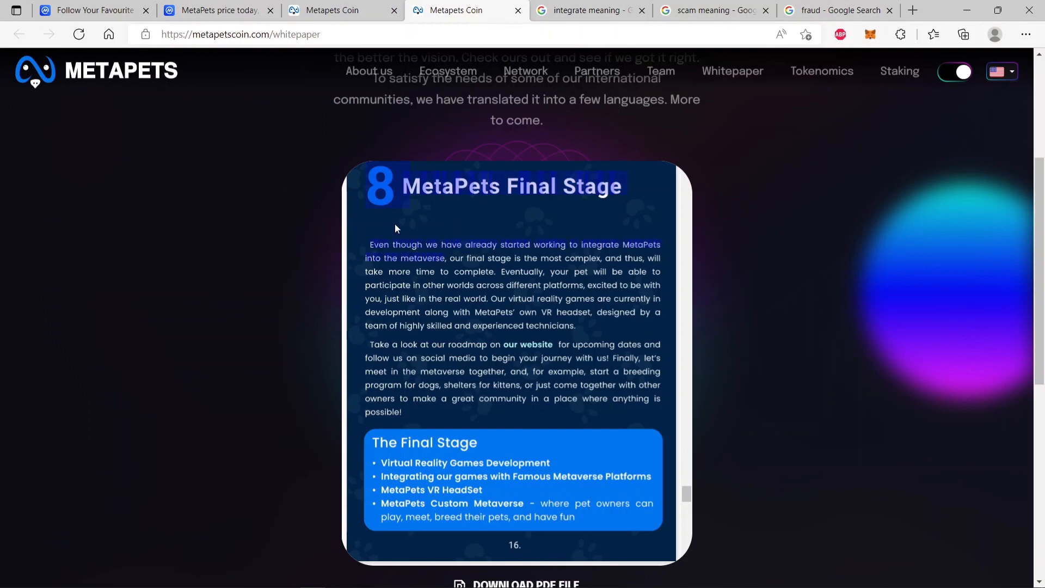
Step: Click empty space on the Final Stage page to deselect the metaverse-integration sentence
left_click(396, 228)
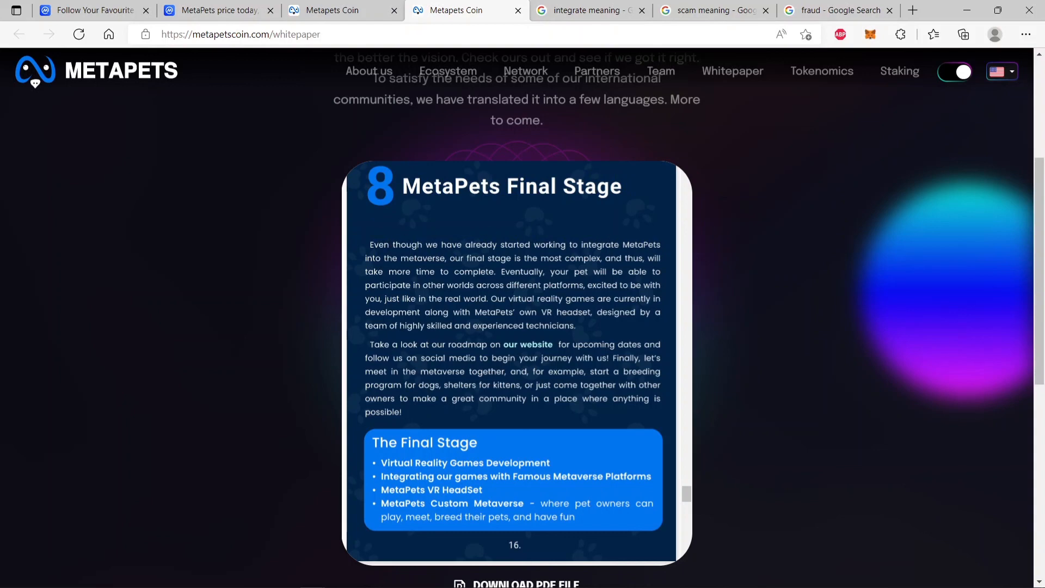
mouse_move(454, 267)
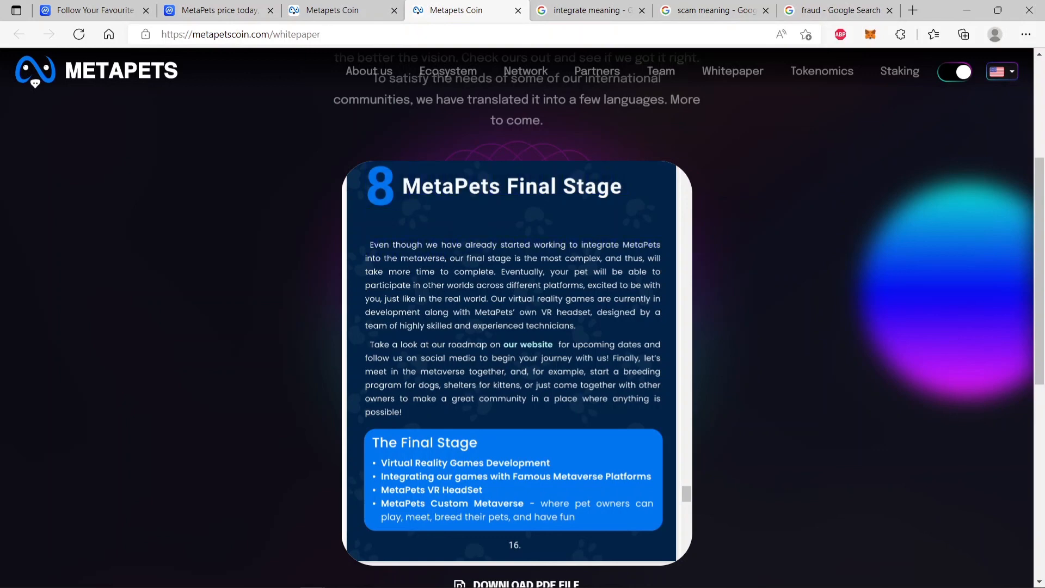
mouse_move(444, 270)
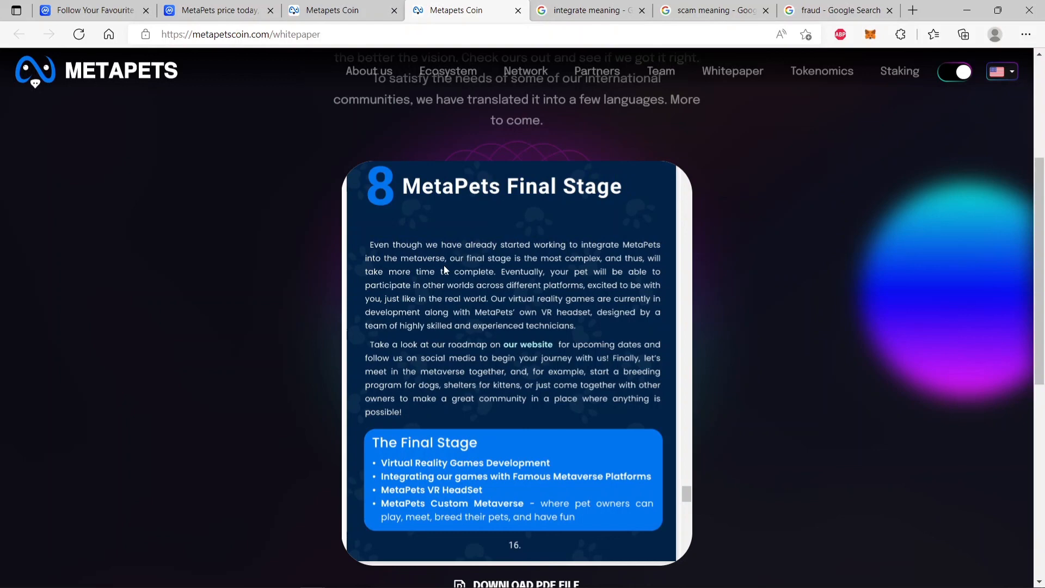